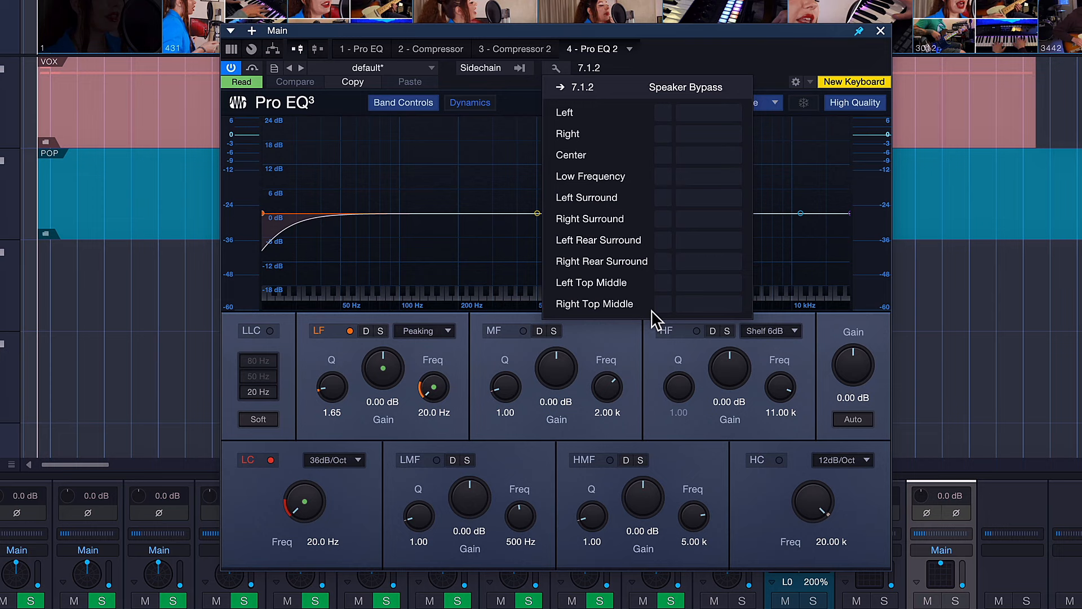
mouse_move(669, 123)
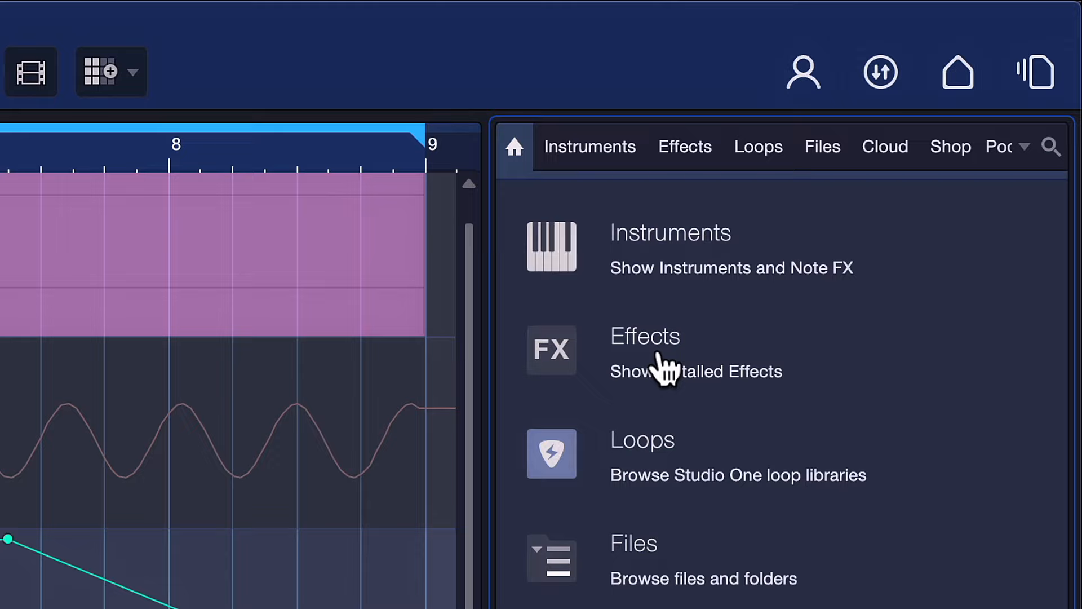
Step: Show the installed Effects list in the Browser to reach PreSonus IR Maker
left_click(643, 336)
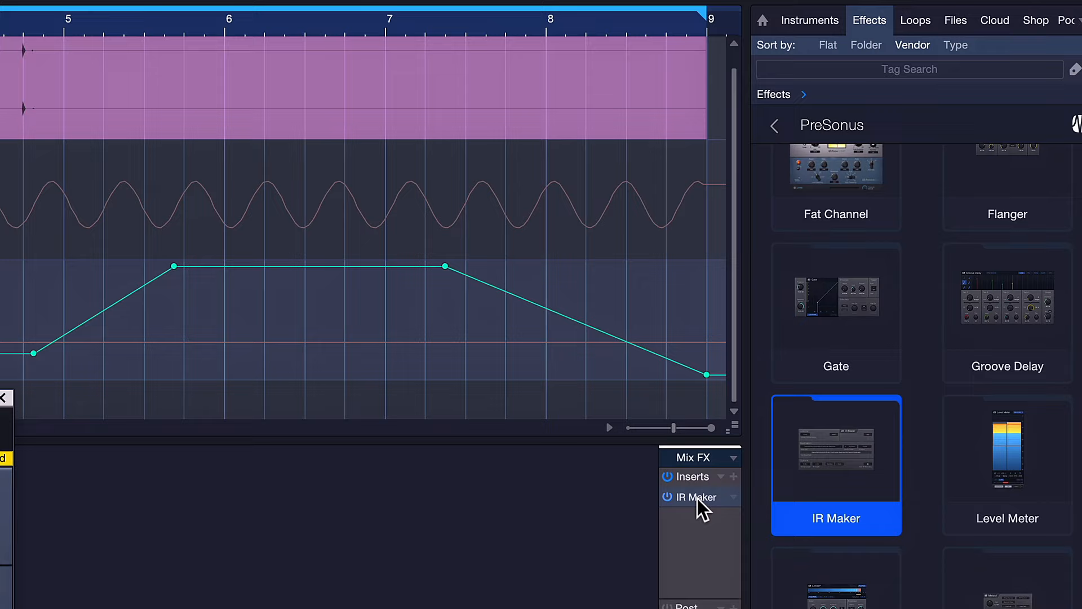